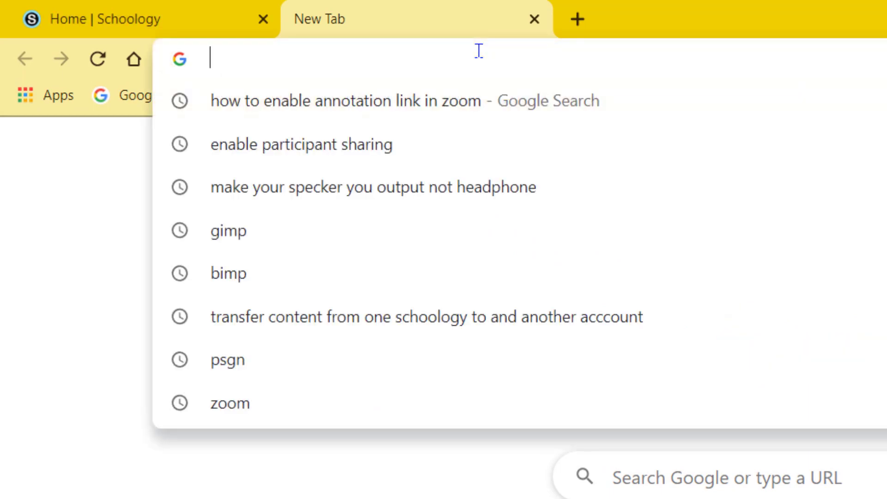
Step: Go to the school's Schoology address lms.ais.sch.sa in the new tab
{"action": "type", "text": "lms.a"}
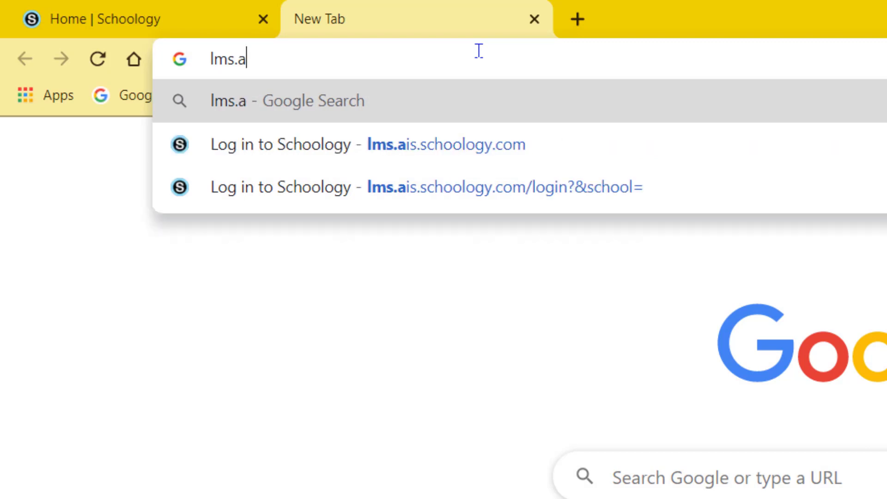
{"action": "type", "text": "is.sch"}
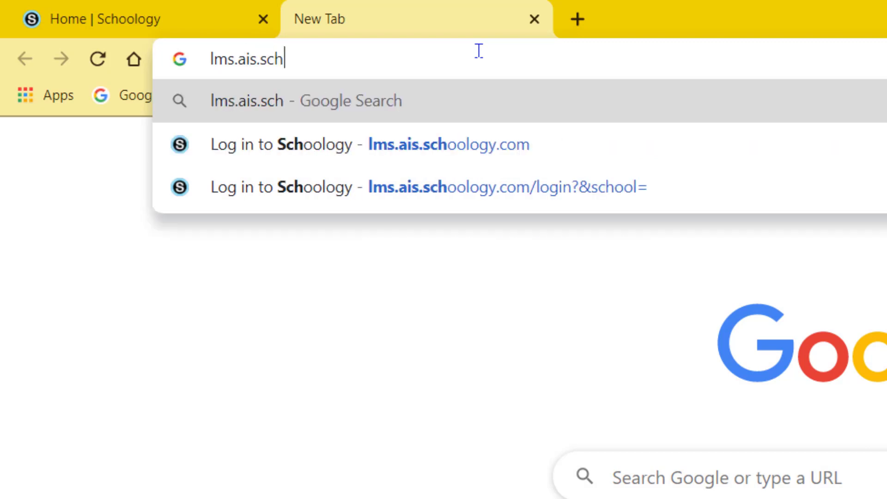
{"action": "type", "text": ".sa"}
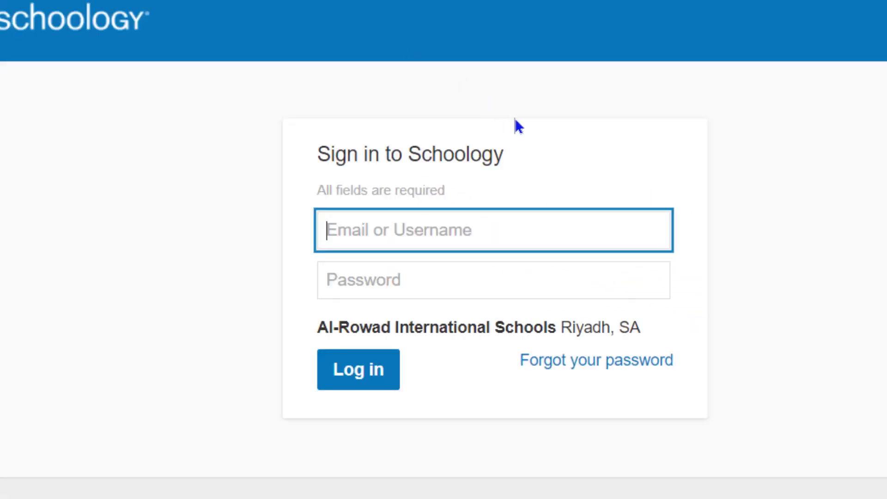
{"action": "mouse_move", "coordinate": [521, 122]}
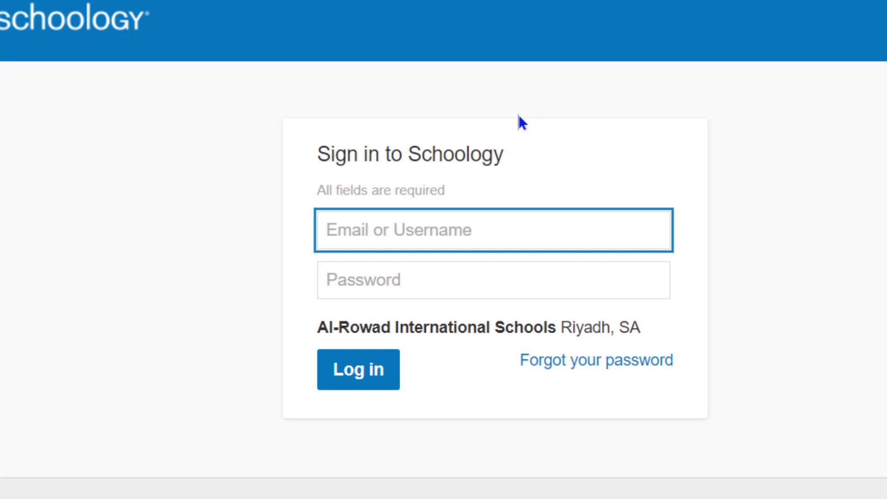
Step: Enter the student's username and password and log in to reach the course dashboard
{"action": "left_click", "coordinate": [492, 230]}
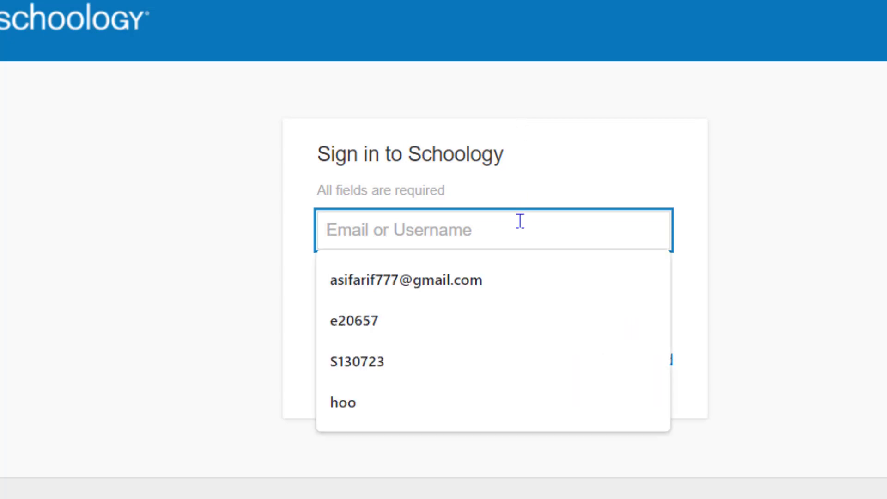
{"action": "type", "text": "S161156"}
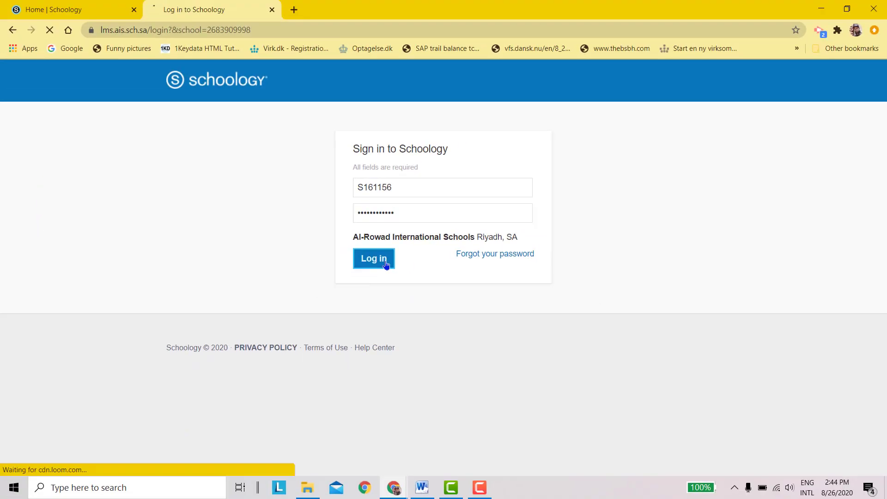
{"action": "left_click", "coordinate": [373, 259]}
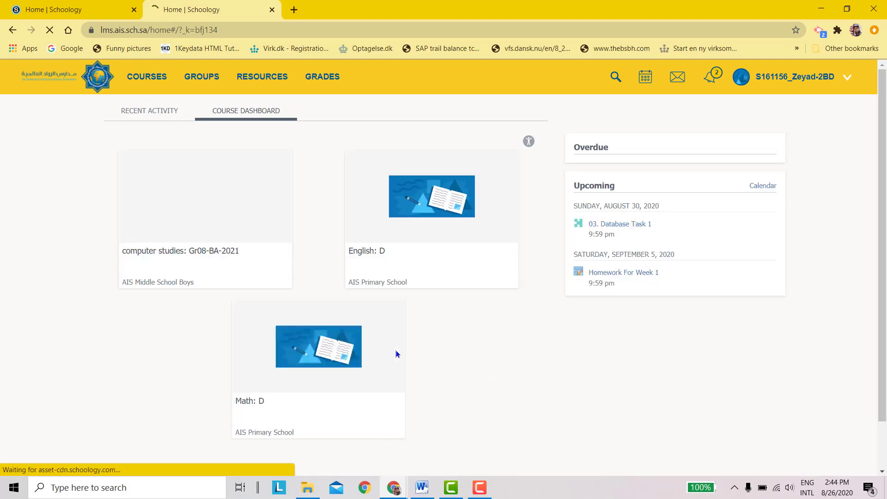